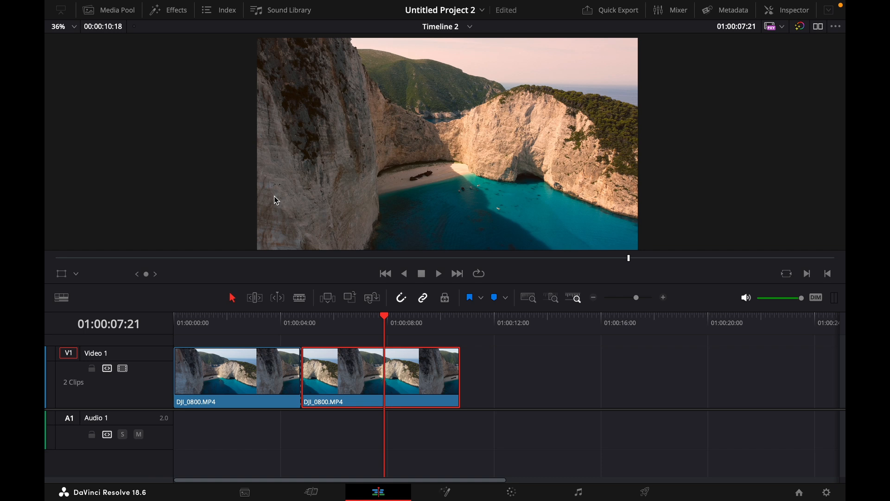
Review the edited and unedited DJI_0800 clips and park the playhead on their cut.
{"action": "left_click", "coordinate": [301, 322]}
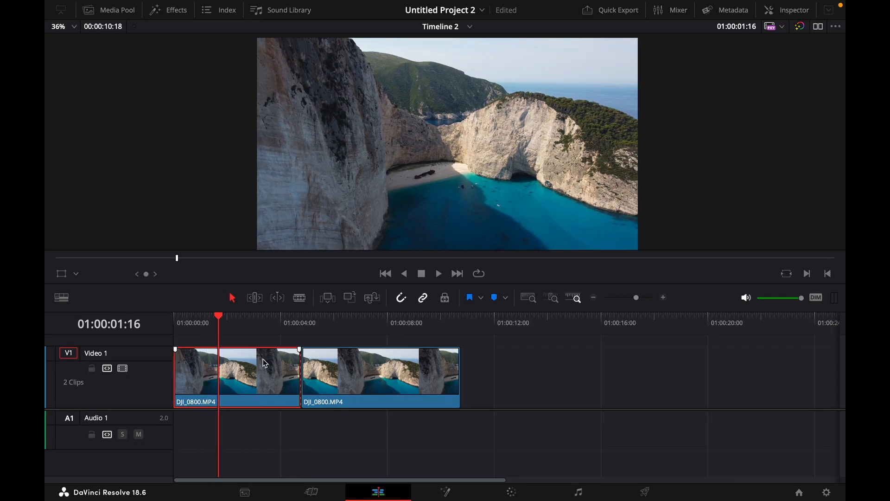
{"action": "left_click", "coordinate": [281, 323]}
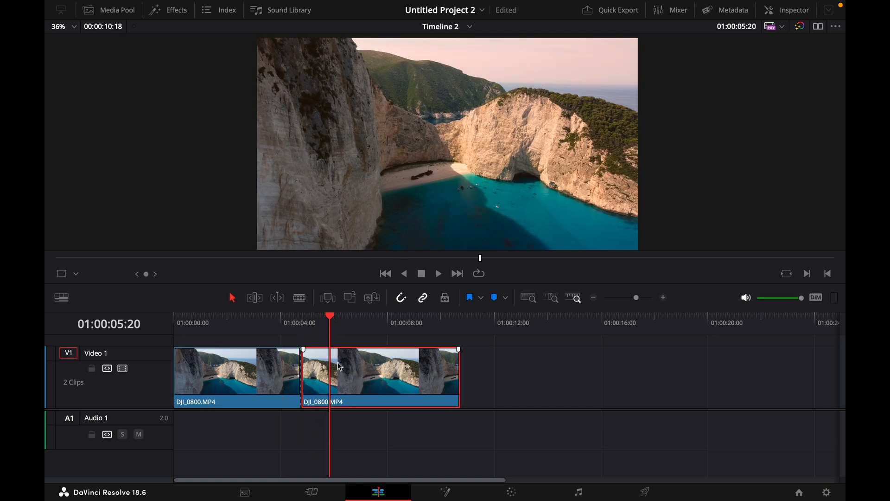
{"action": "left_click", "coordinate": [301, 318]}
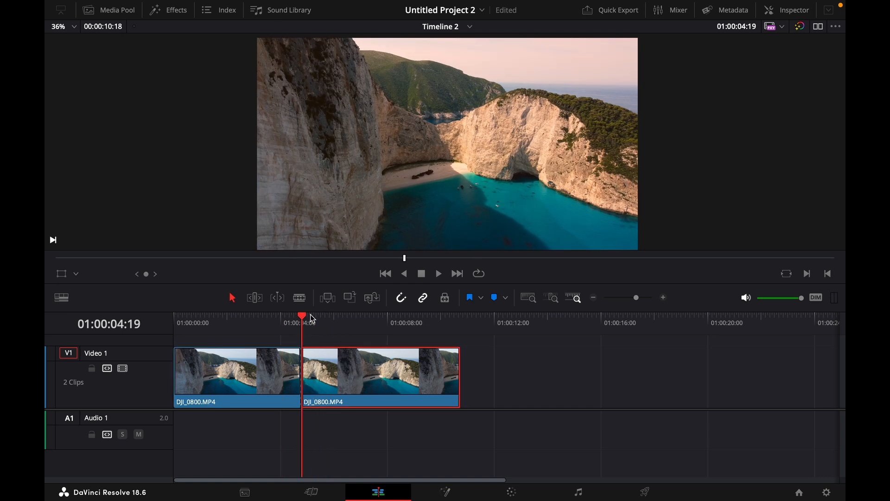
{"action": "mouse_move", "coordinate": [301, 378]}
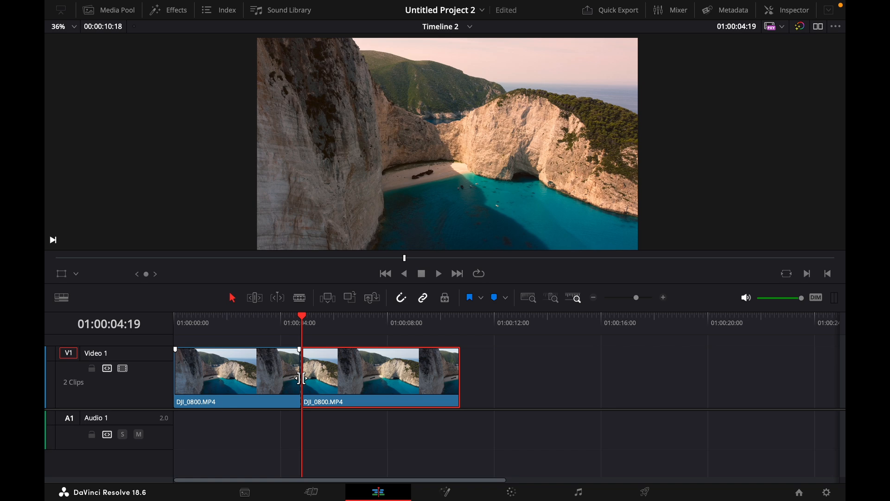
{"action": "mouse_move", "coordinate": [170, 15]}
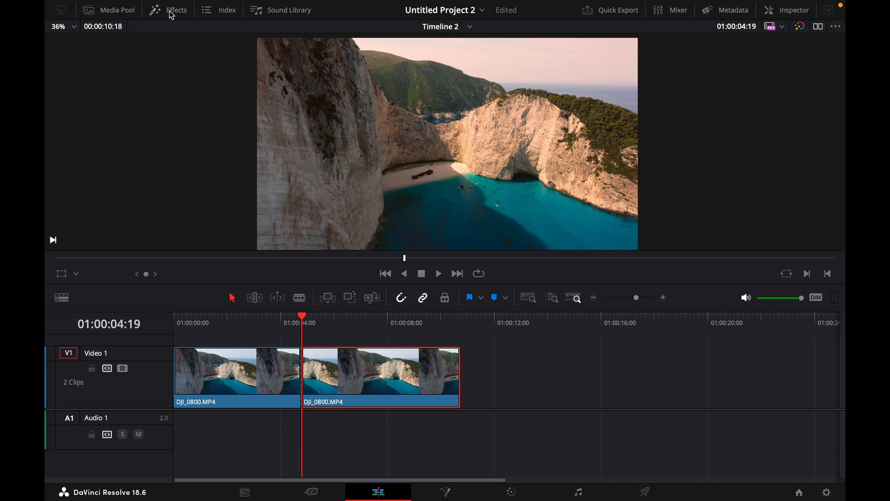
Find Edge Wipe by searching 'edge' in Effects and apply it at the cut.
{"action": "left_click", "coordinate": [176, 10]}
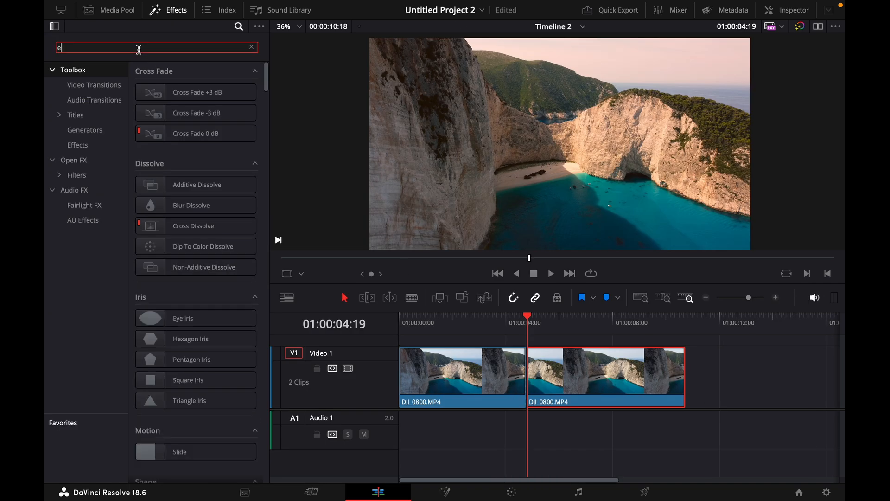
{"action": "type", "text": "dge"}
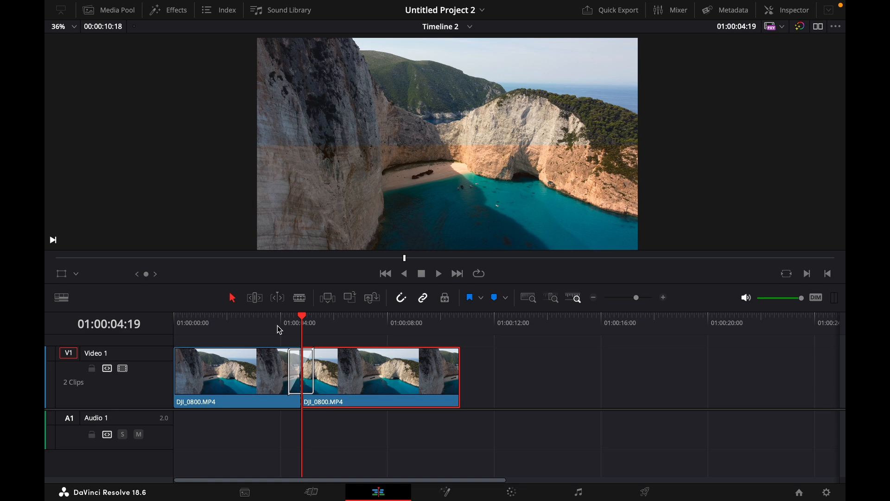
{"action": "left_click", "coordinate": [437, 273]}
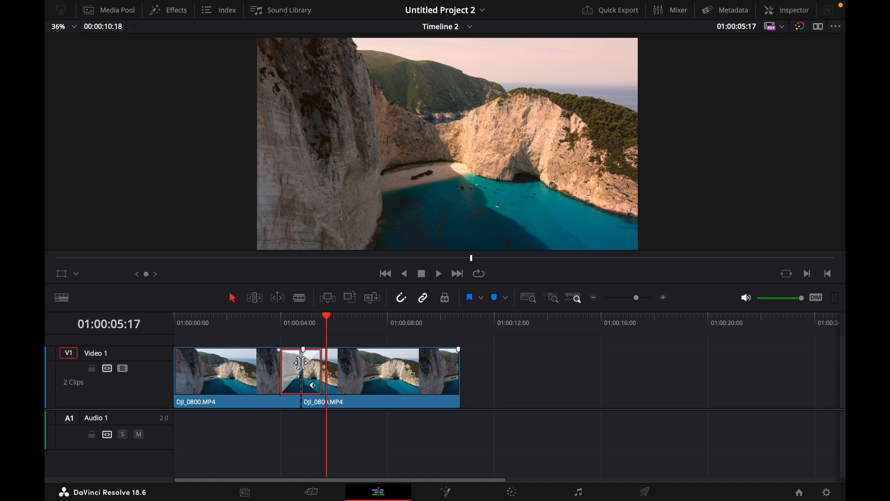
{"action": "mouse_move", "coordinate": [288, 368]}
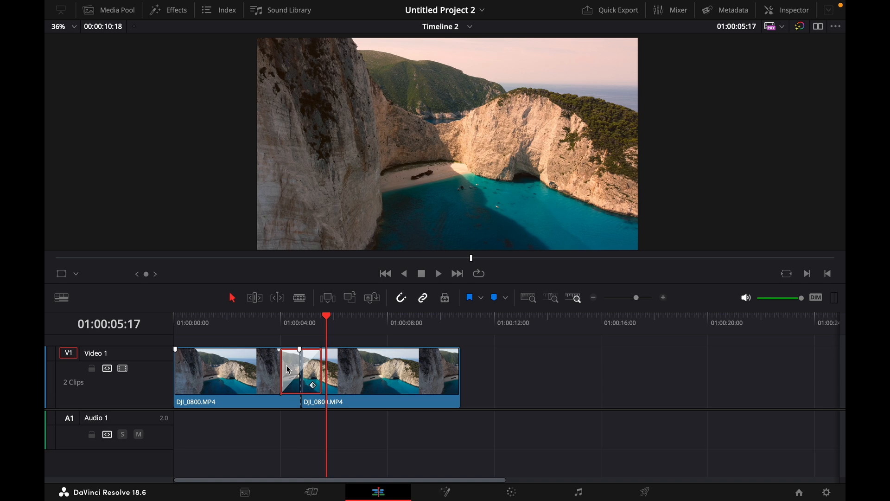
{"action": "mouse_move", "coordinate": [783, 14]}
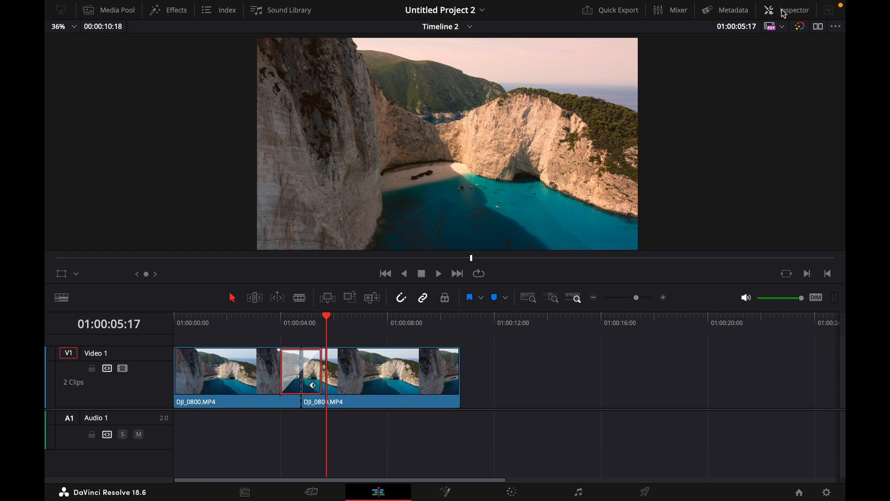
Set the Edge Wipe angle to 90 in the Inspector's Transition settings.
{"action": "left_click", "coordinate": [794, 10]}
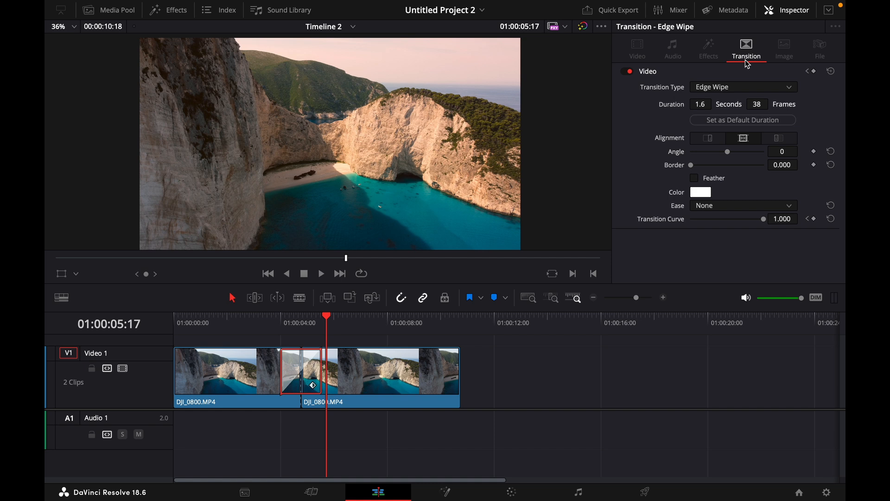
{"action": "mouse_move", "coordinate": [740, 155]}
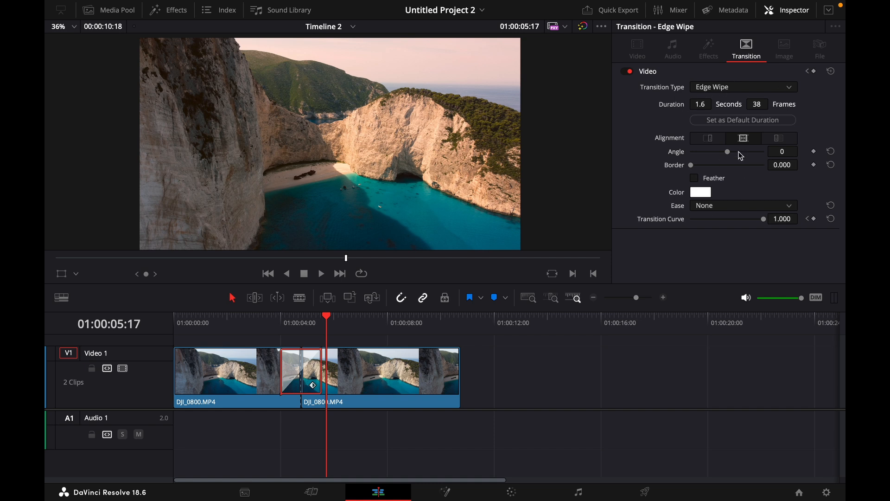
{"action": "mouse_move", "coordinate": [768, 157]}
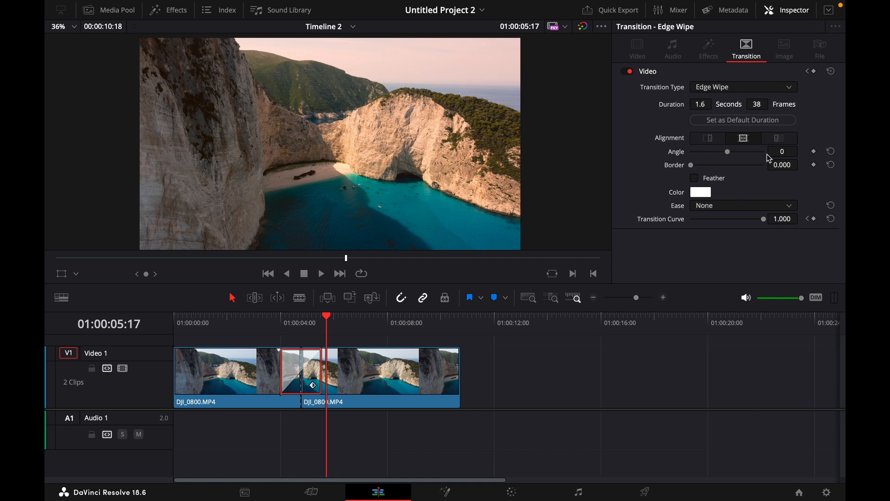
{"action": "triple_click", "coordinate": [783, 151]}
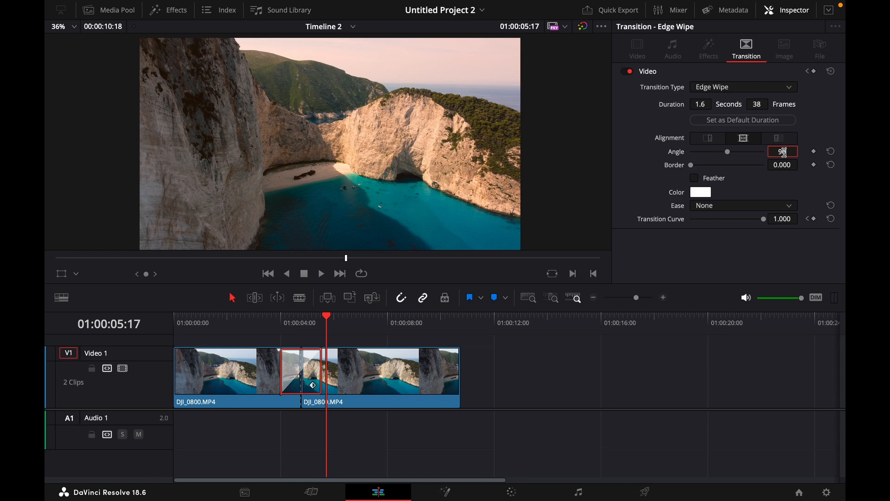
{"action": "left_click", "coordinate": [280, 323]}
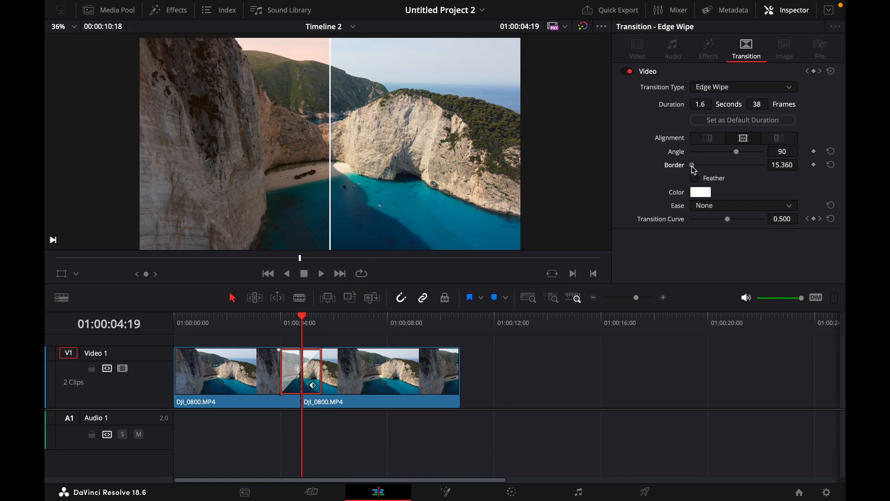
{"action": "left_click", "coordinate": [700, 192]}
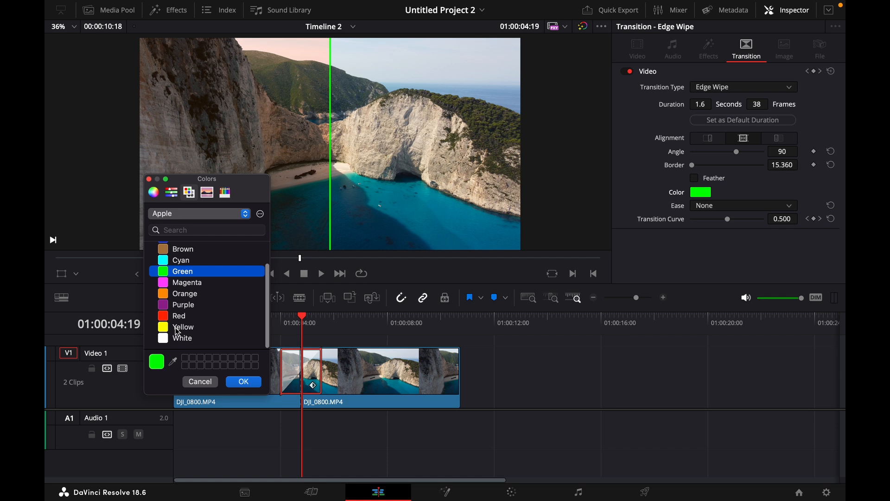
{"action": "left_click", "coordinate": [243, 381]}
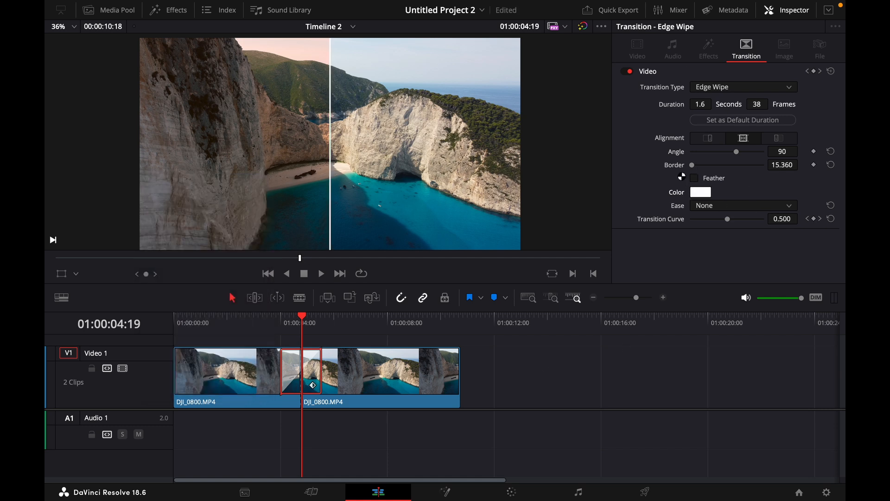
{"action": "mouse_move", "coordinate": [256, 331]}
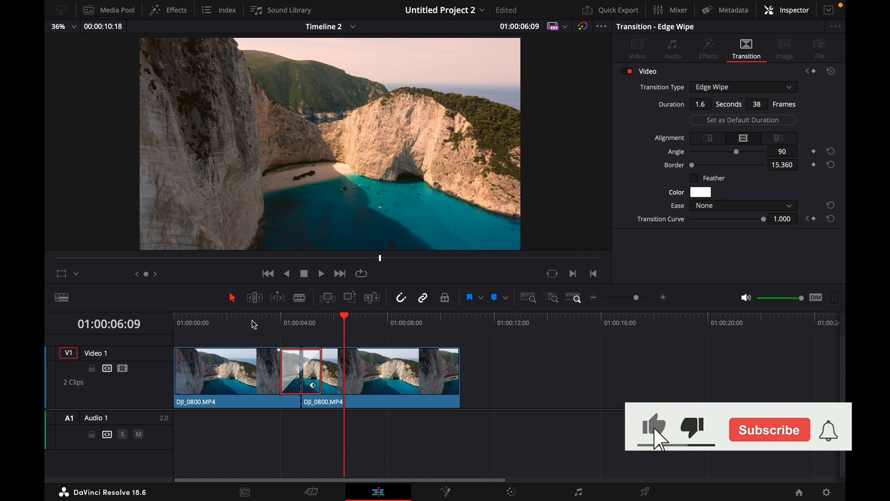
{"action": "left_click", "coordinate": [769, 429]}
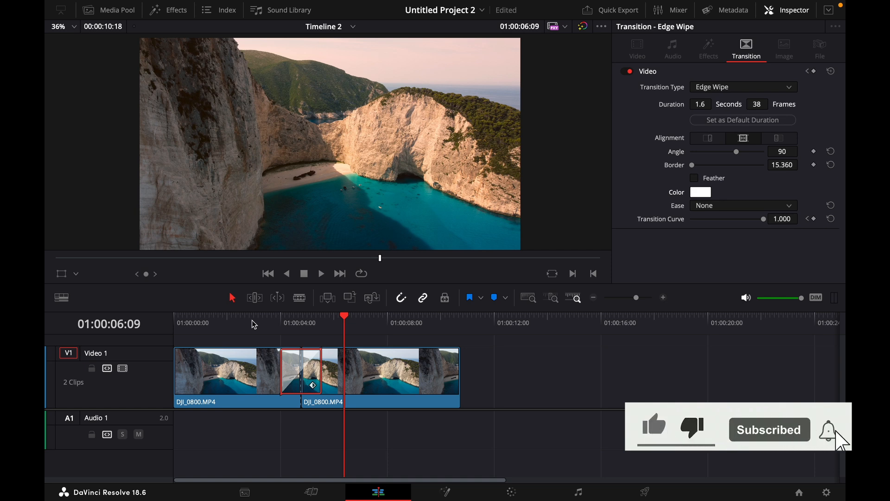